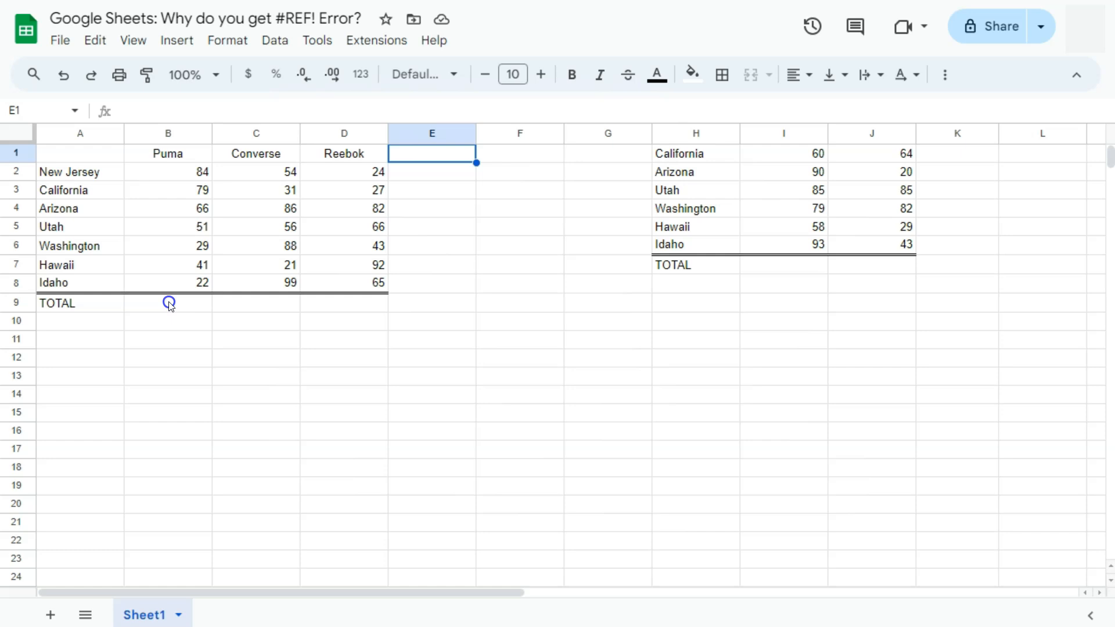
Sum B2:B8 in the Puma total and fill it across to Converse and Reebok (372, 435, 399)
{"action": "left_click", "coordinate": [169, 303]}
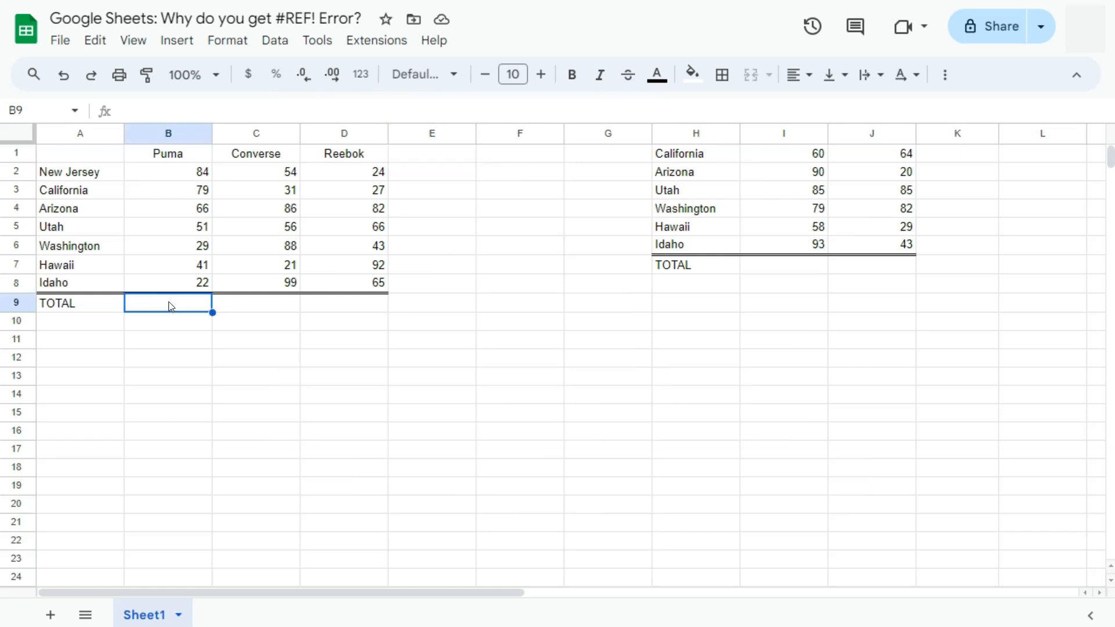
{"action": "type", "text": "=sum(B2:B8)"}
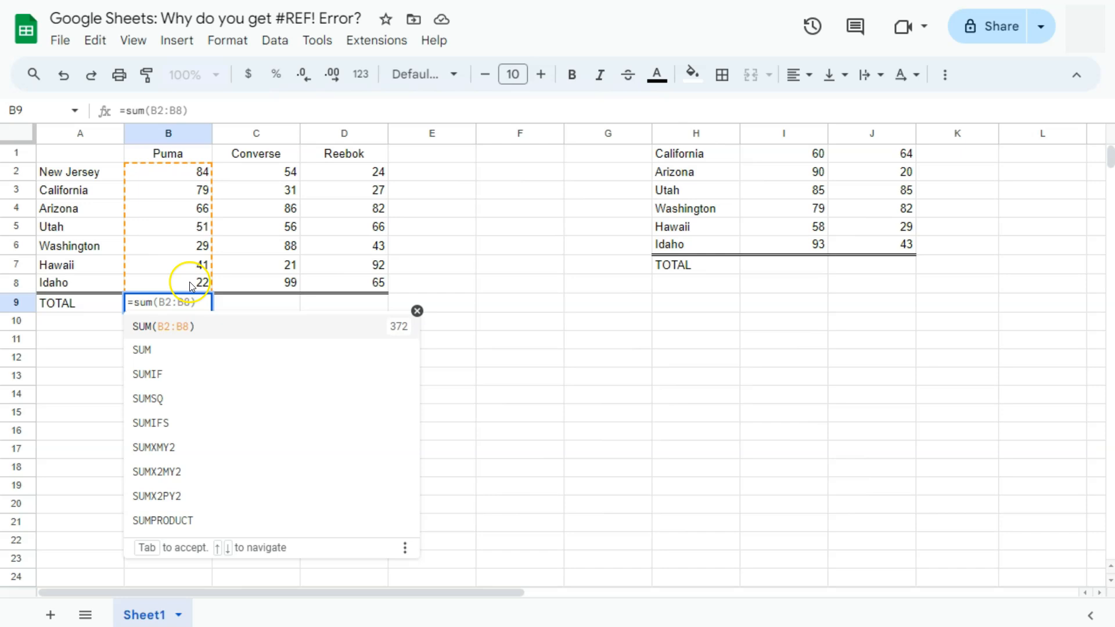
{"action": "mouse_move", "coordinate": [164, 285]}
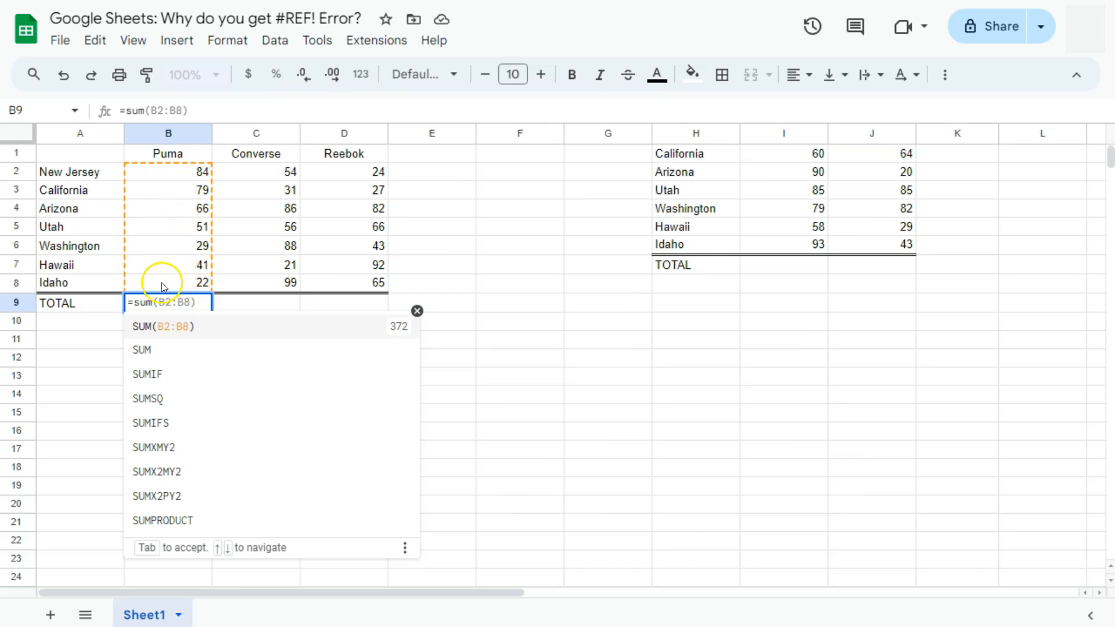
{"action": "key", "text": "Enter"}
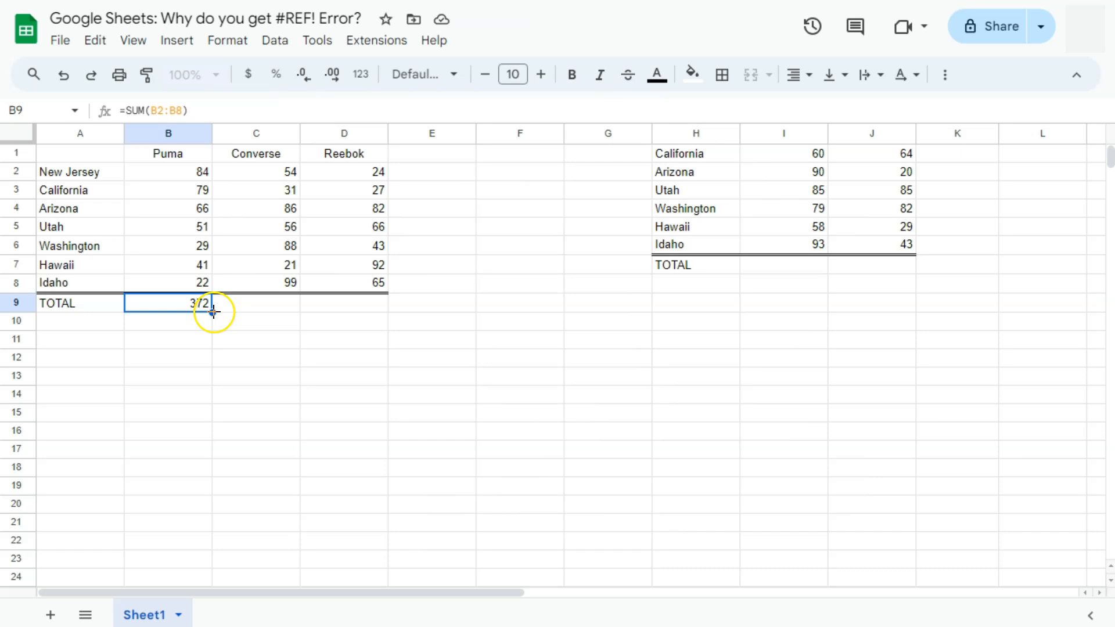
{"action": "left_click_drag", "start_coordinate": [210, 303], "coordinate": [291, 303]}
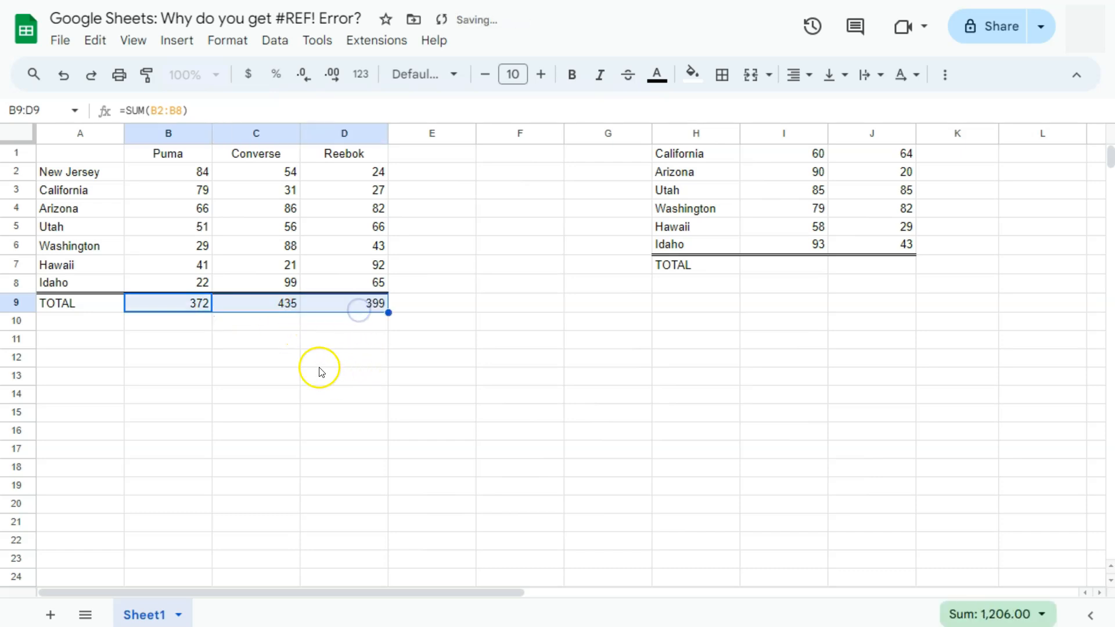
Give the second table's TOTAL a SUM over a removed range and read its 'Reference does not exist' error
{"action": "left_click", "coordinate": [167, 303]}
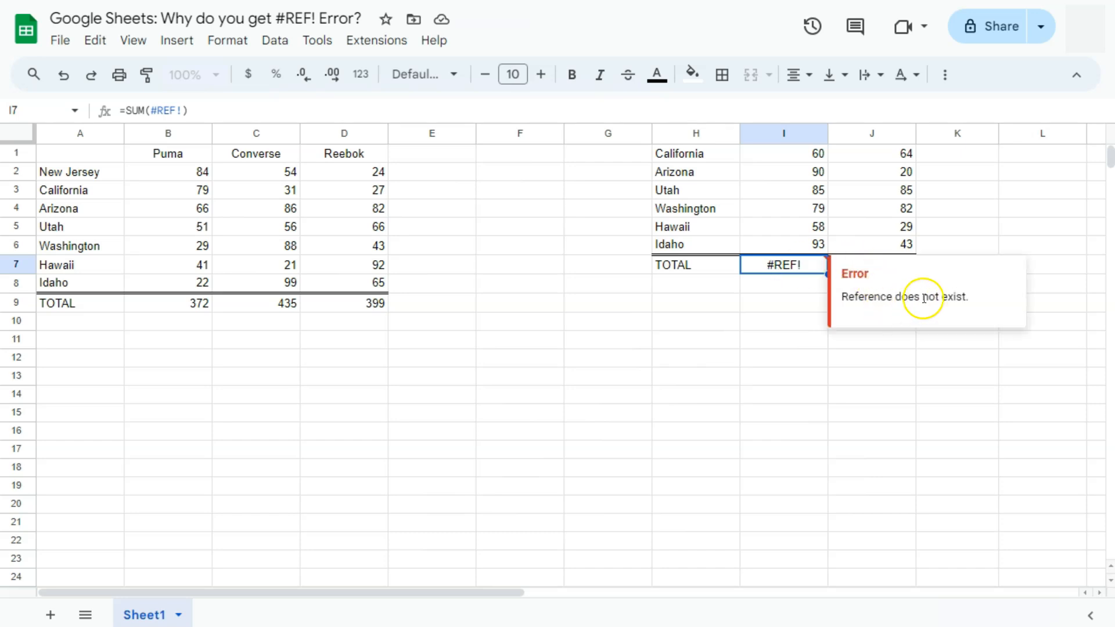
{"action": "mouse_move", "coordinate": [219, 174]}
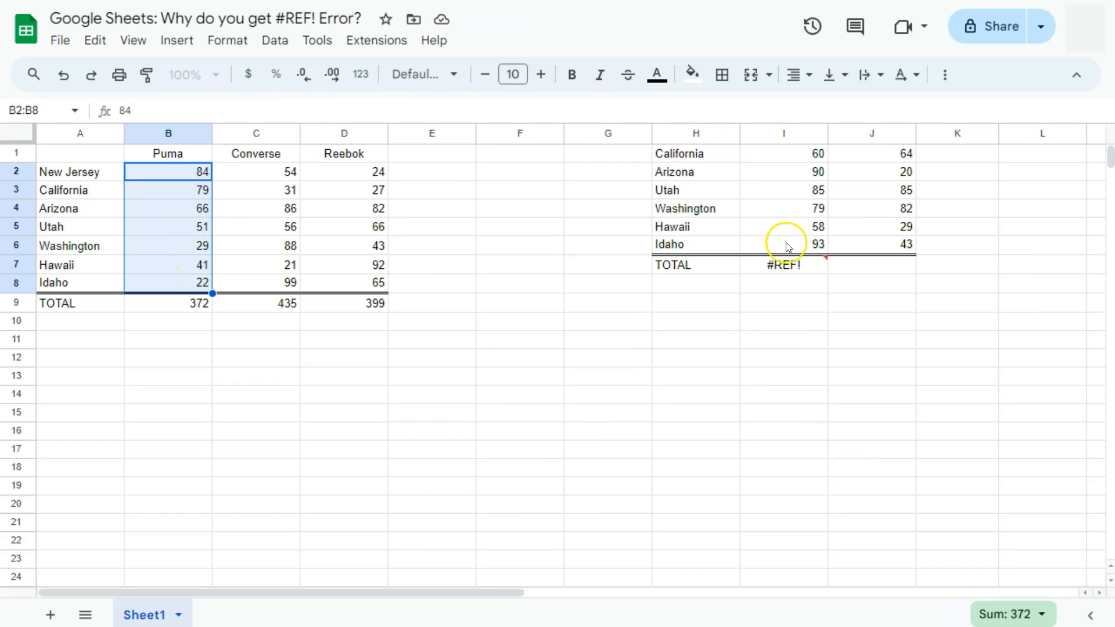
{"action": "left_click", "coordinate": [782, 172]}
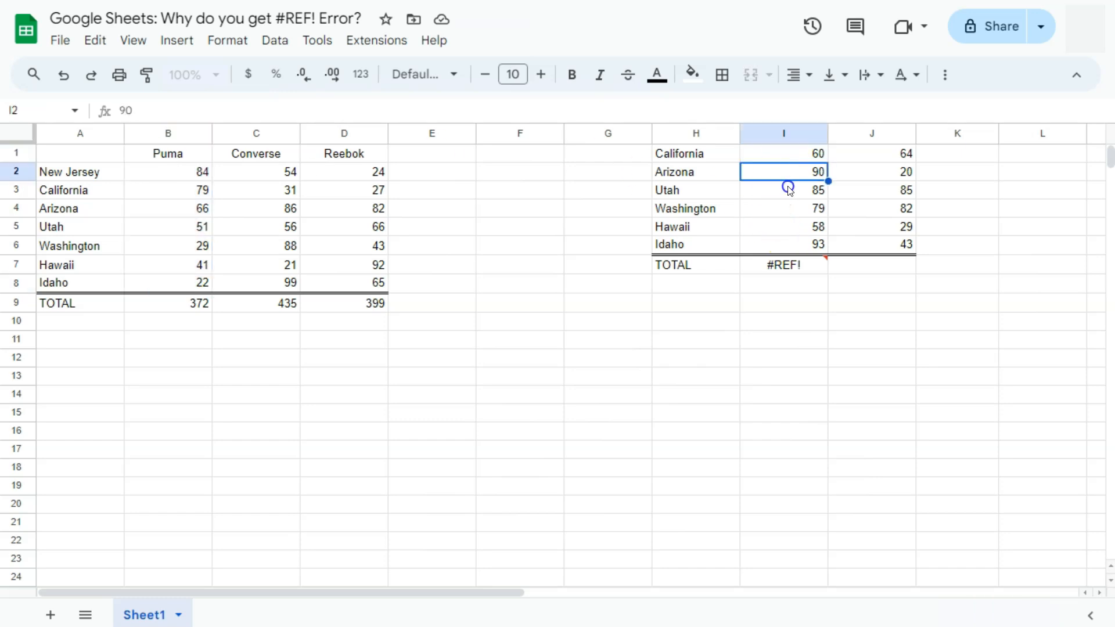
{"action": "left_click", "coordinate": [783, 244]}
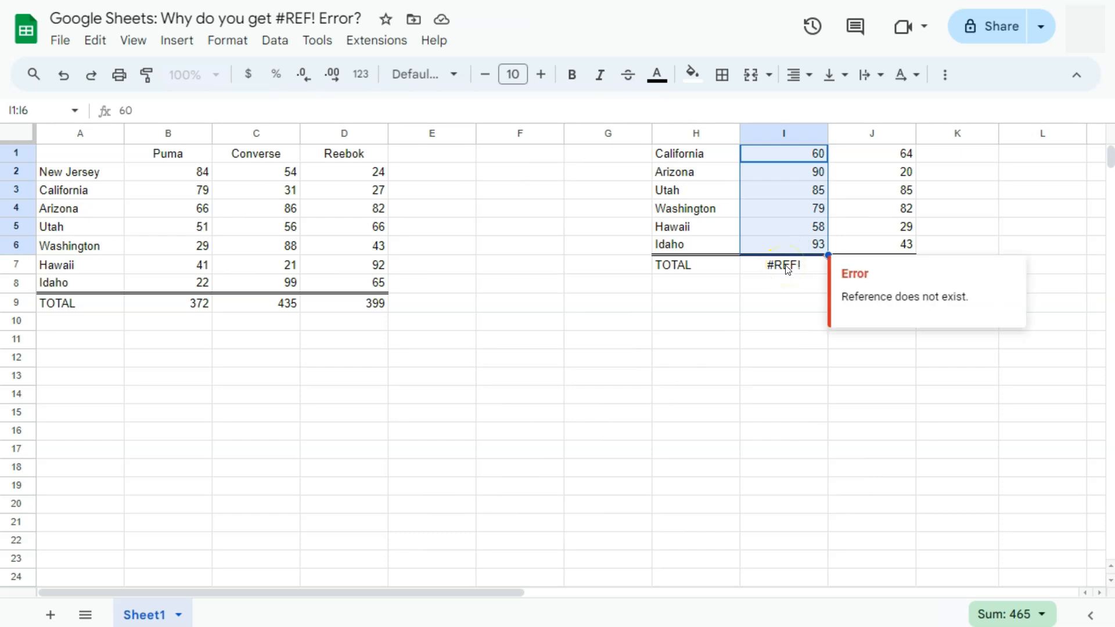
{"action": "mouse_move", "coordinate": [703, 227]}
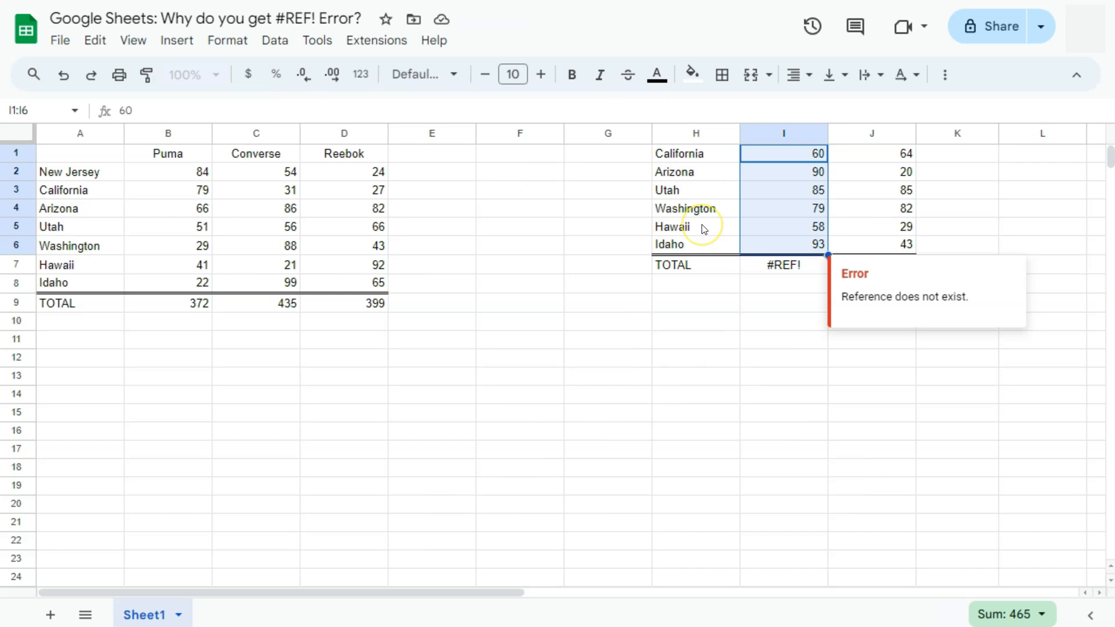
{"action": "left_click", "coordinate": [80, 393]}
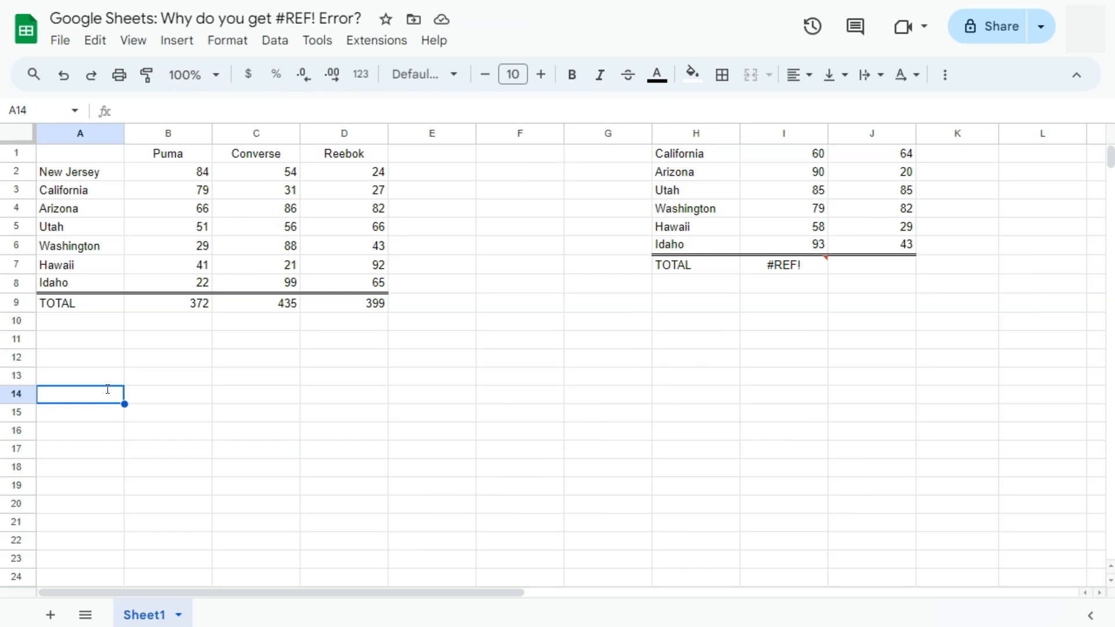
Multiply 45 by 84 in row 14, then delete column A so the product turns into #REF!
{"action": "type", "text": "45"}
{"action": "left_click", "coordinate": [167, 393]}
{"action": "type", "text": "84"}
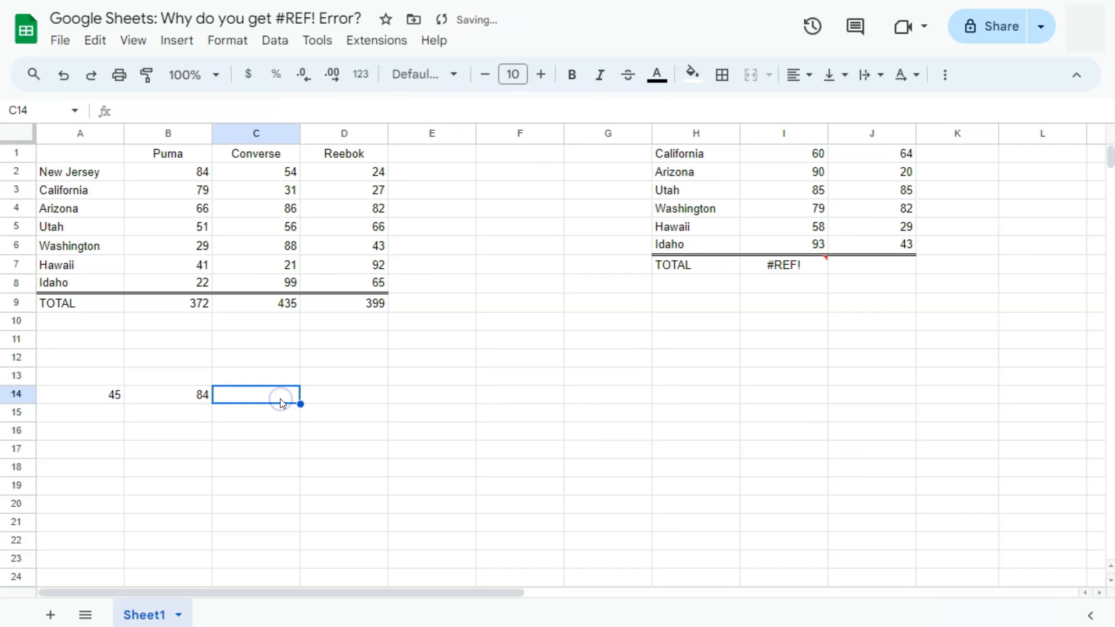
{"action": "type", "text": "=SUM(C2:C8)"}
{"action": "type", "text": "=A14*"}
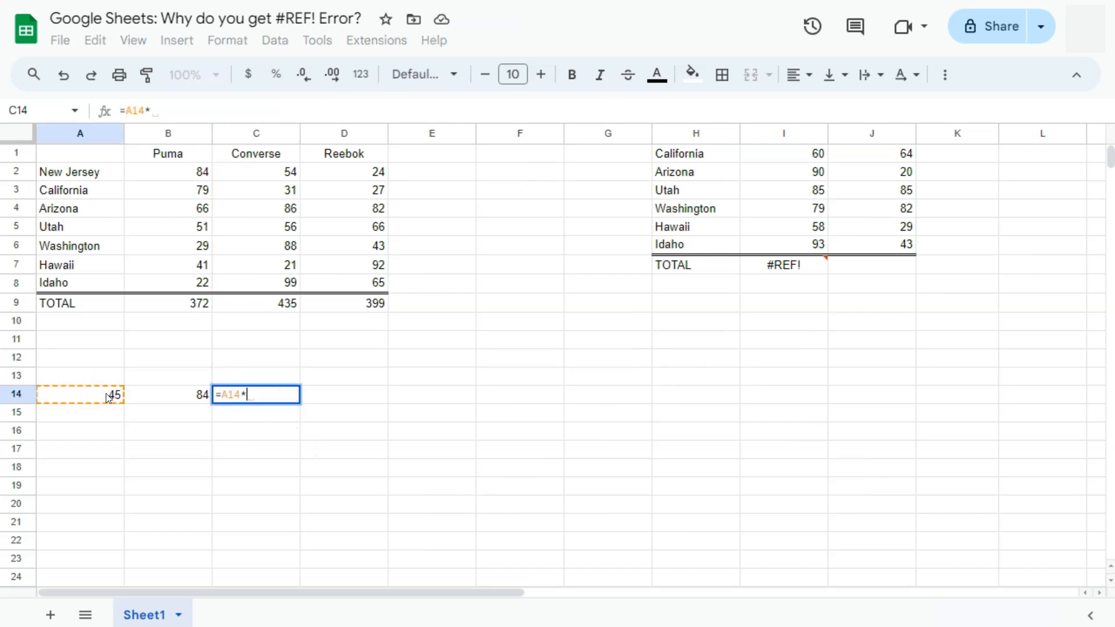
{"action": "key", "text": "enter"}
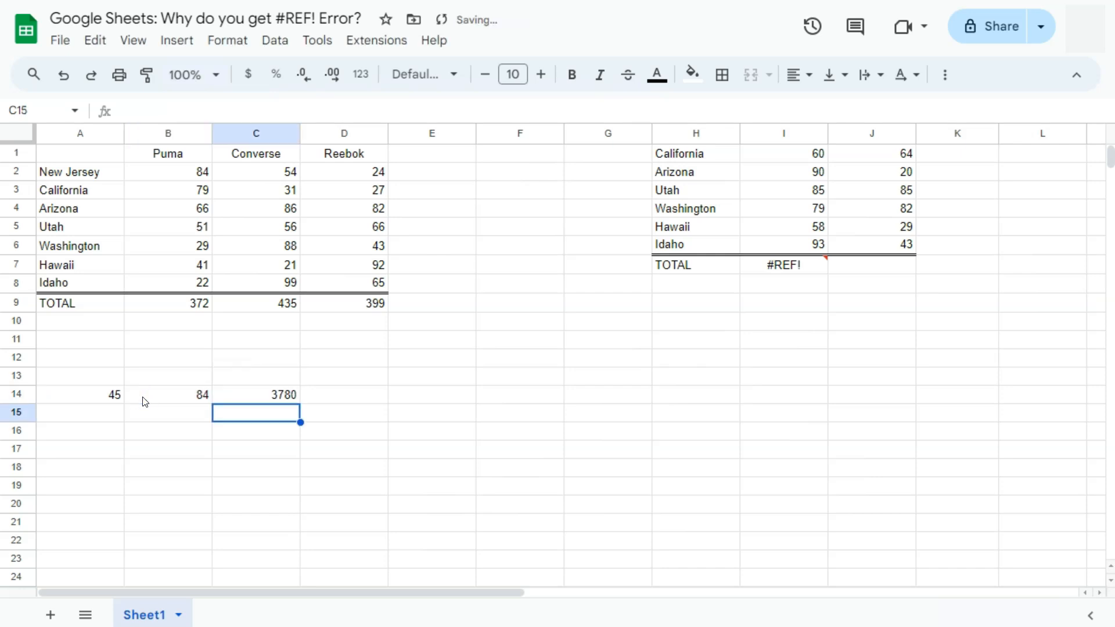
{"action": "right_click", "coordinate": [80, 140]}
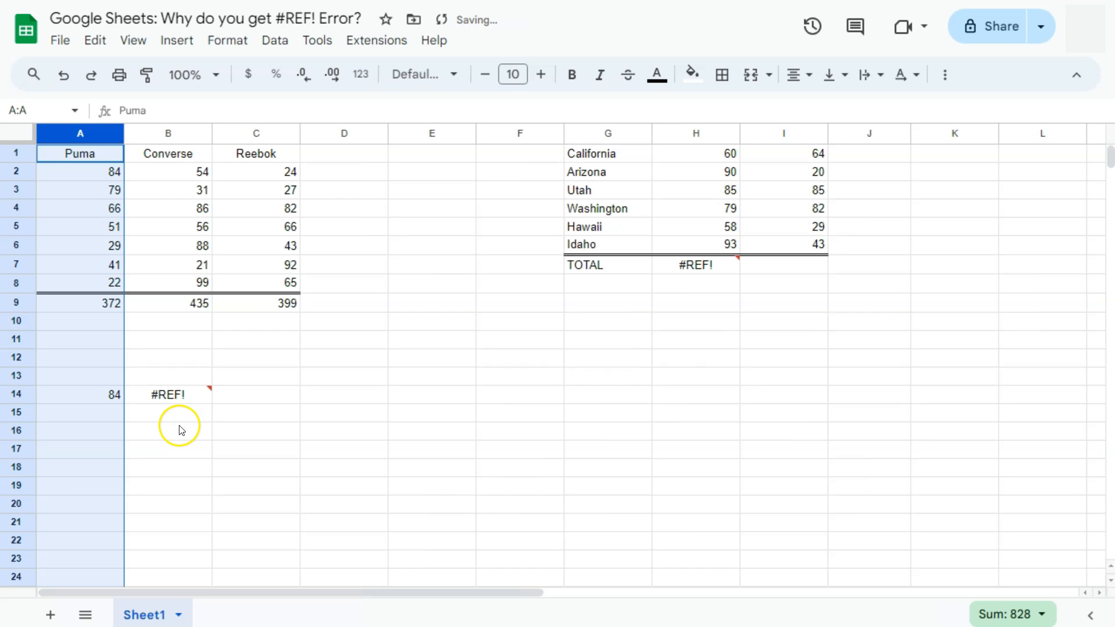
{"action": "left_click", "coordinate": [167, 395]}
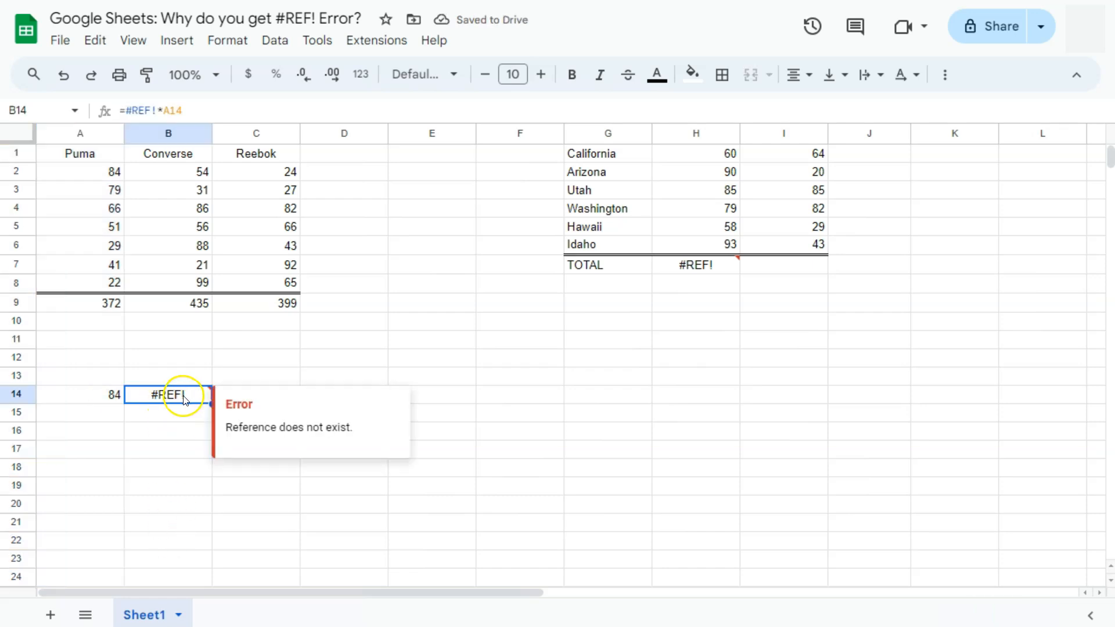
{"action": "mouse_move", "coordinate": [347, 430]}
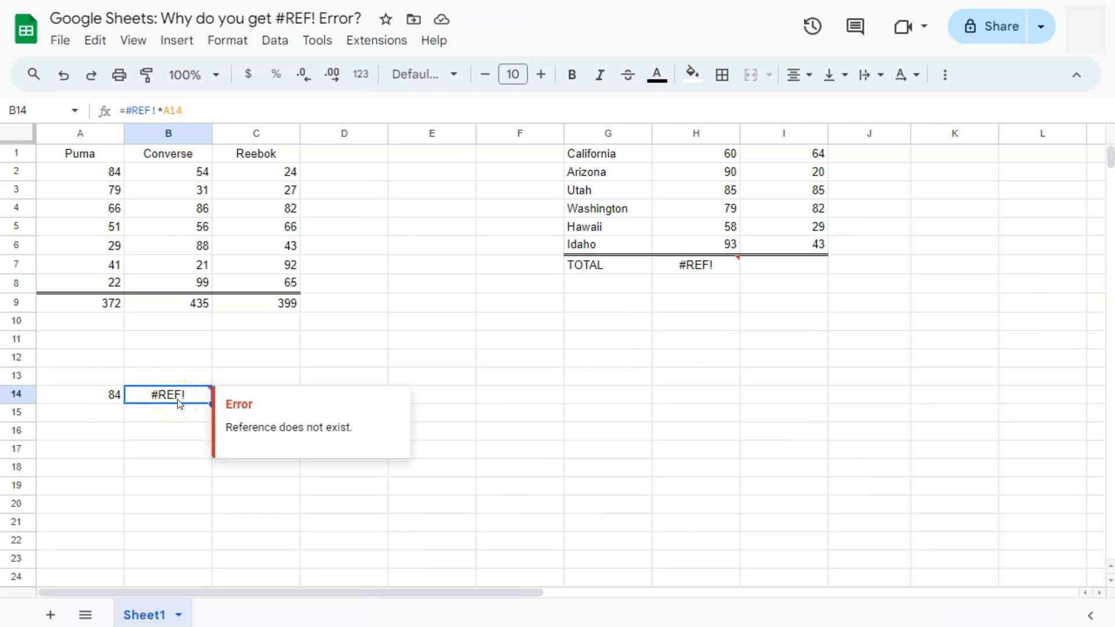
{"action": "mouse_move", "coordinate": [77, 75]}
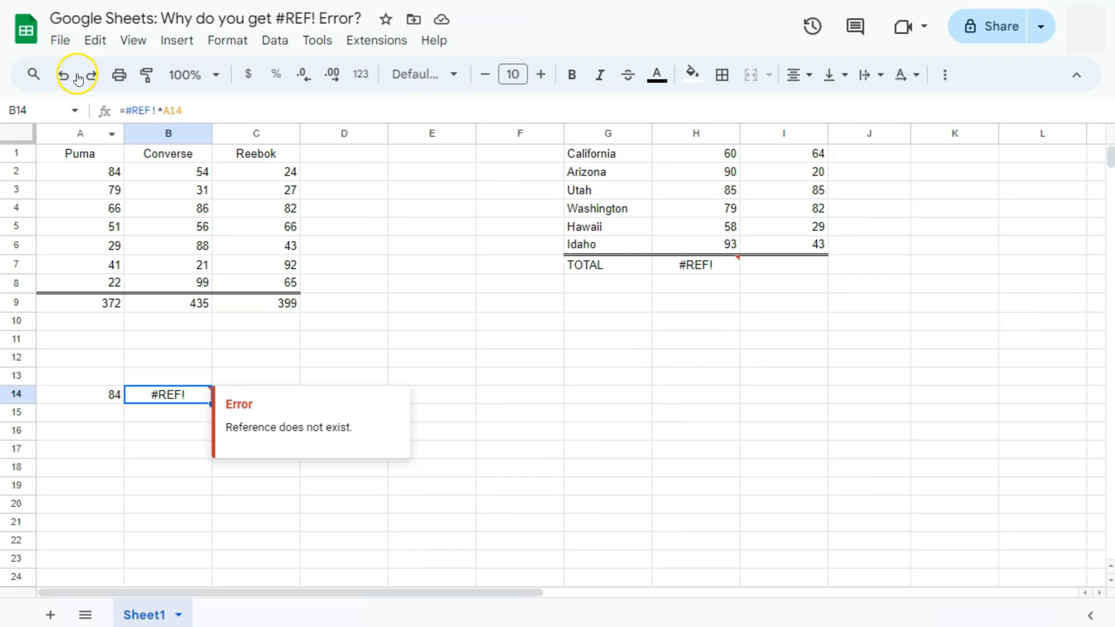
Make the Reebok total a SUM whose range includes its own cell, producing #REF!
{"action": "left_click", "coordinate": [255, 302]}
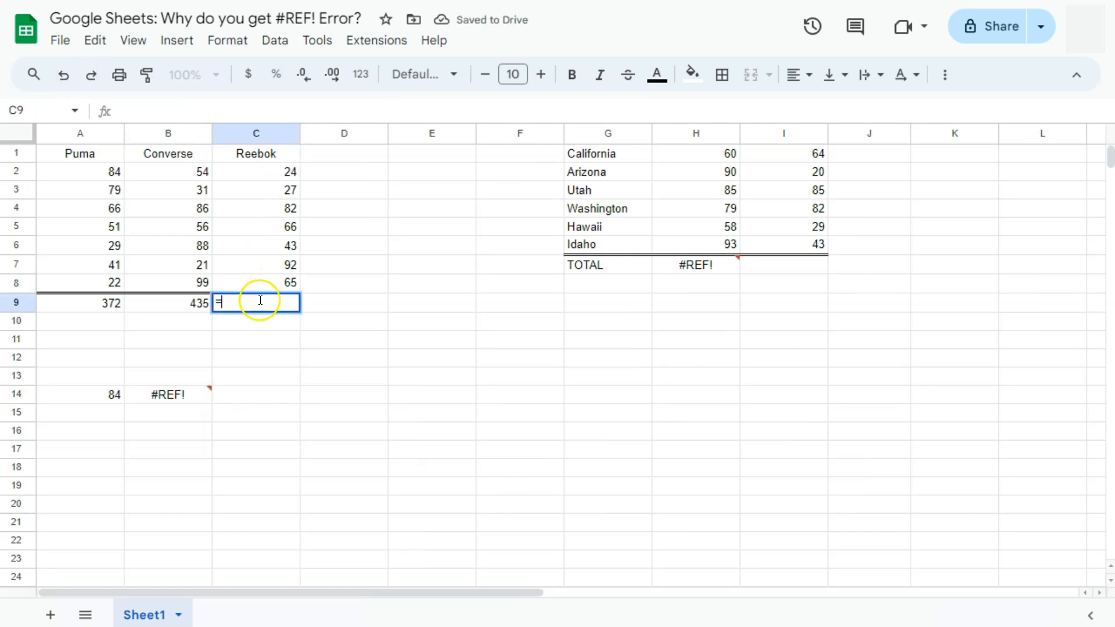
{"action": "type", "text": "SUM(C2:C8)"}
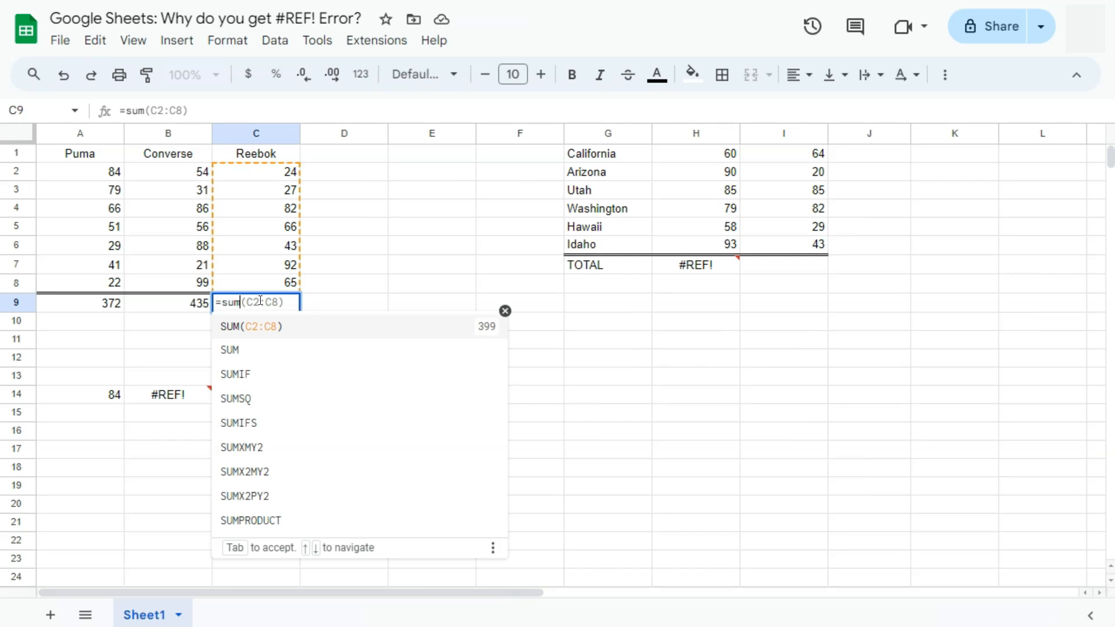
{"action": "left_click", "coordinate": [256, 172]}
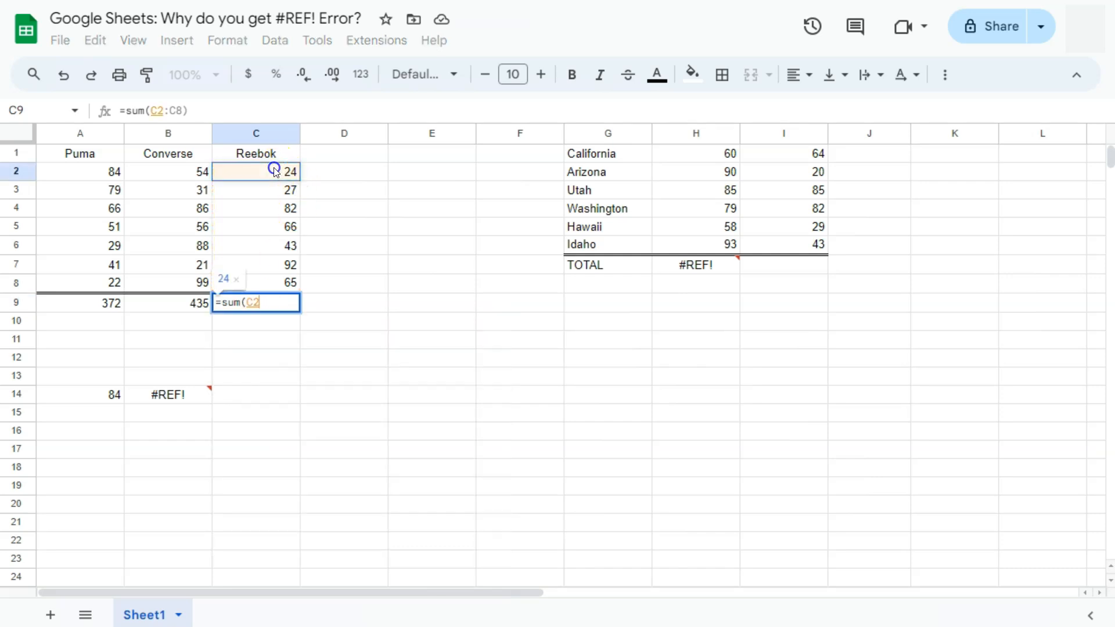
{"action": "type", "text": ":C8)"}
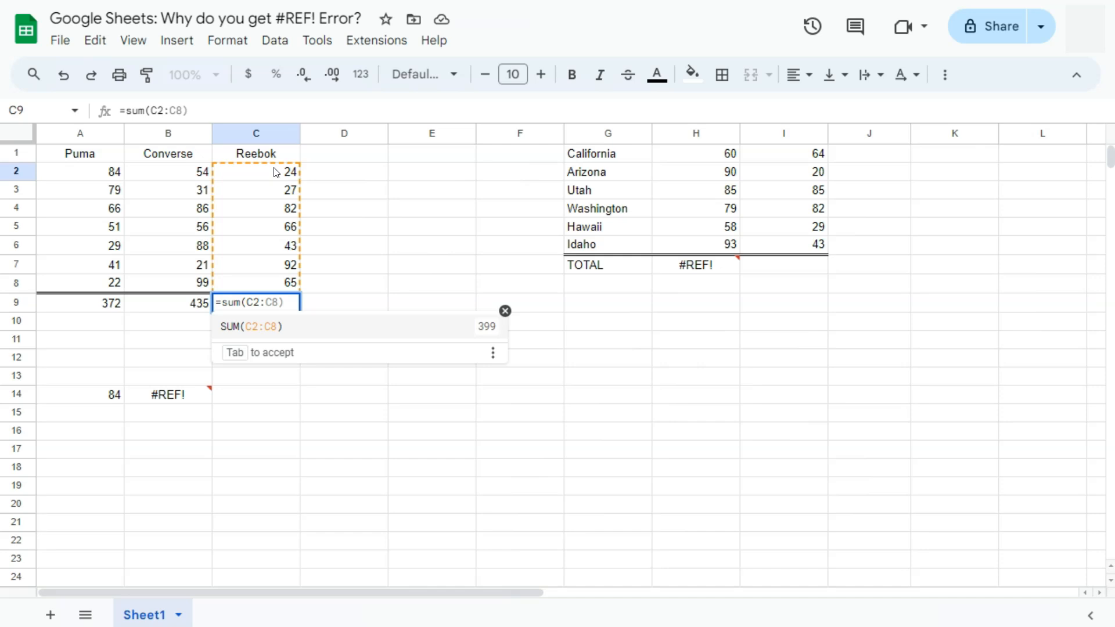
{"action": "key", "text": "Enter"}
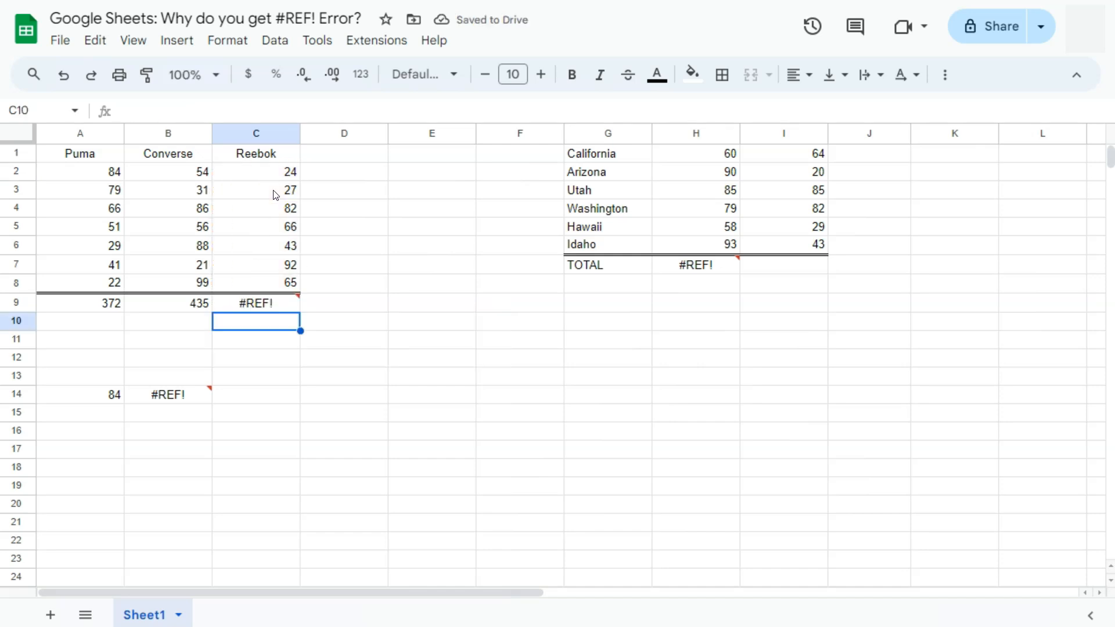
{"action": "mouse_move", "coordinate": [299, 320]}
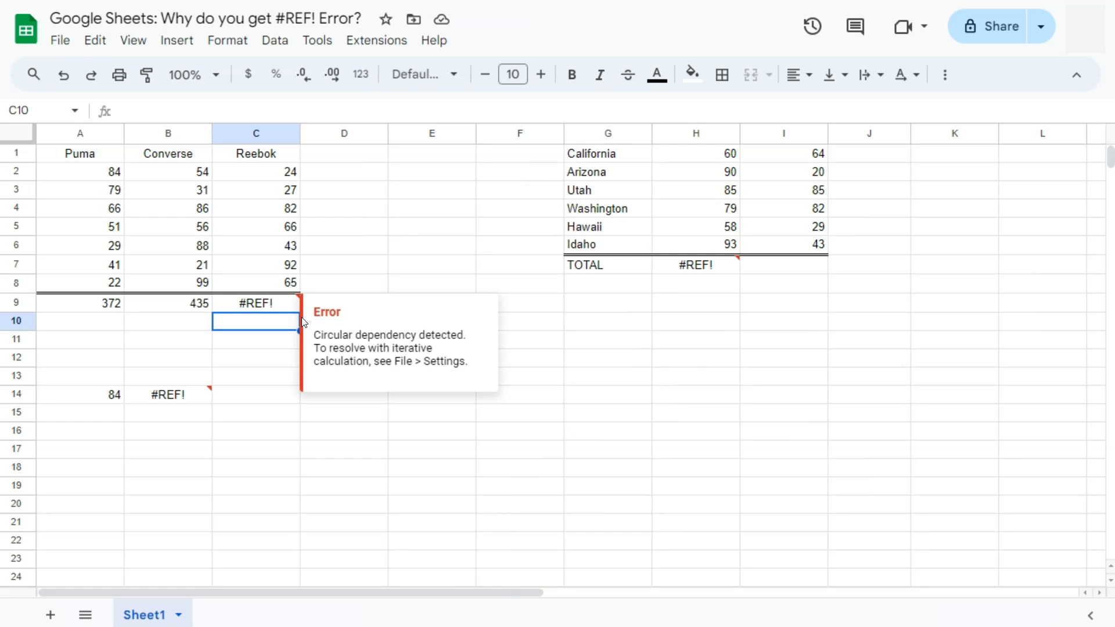
Read the circular dependency message and reopen the Reebok total to show its self-including range
{"action": "double_click", "coordinate": [331, 335]}
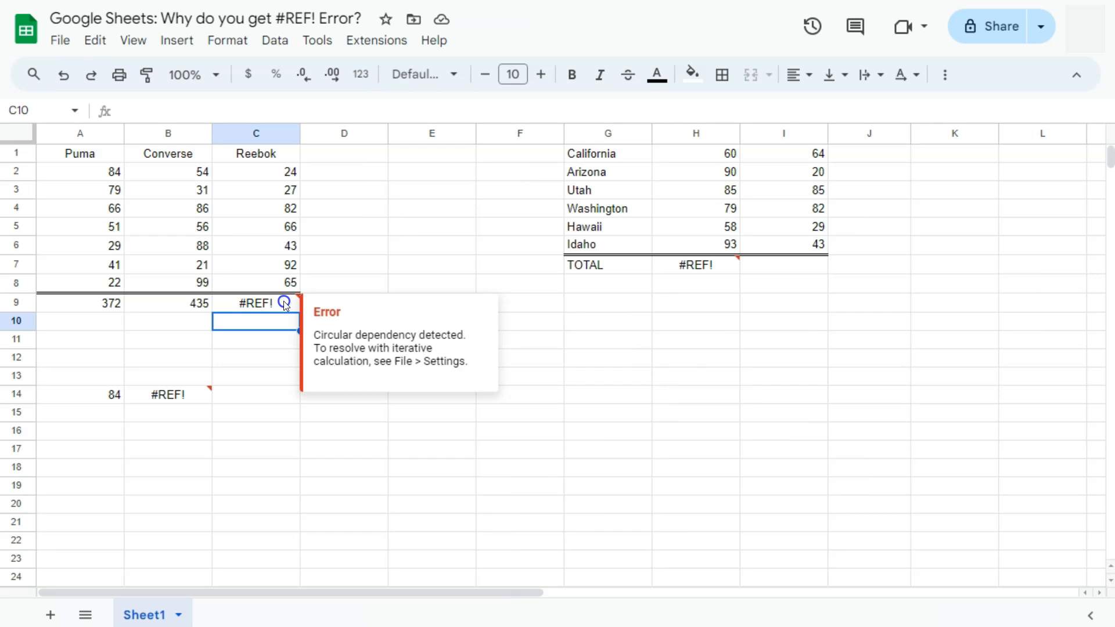
{"action": "double_click", "coordinate": [255, 302]}
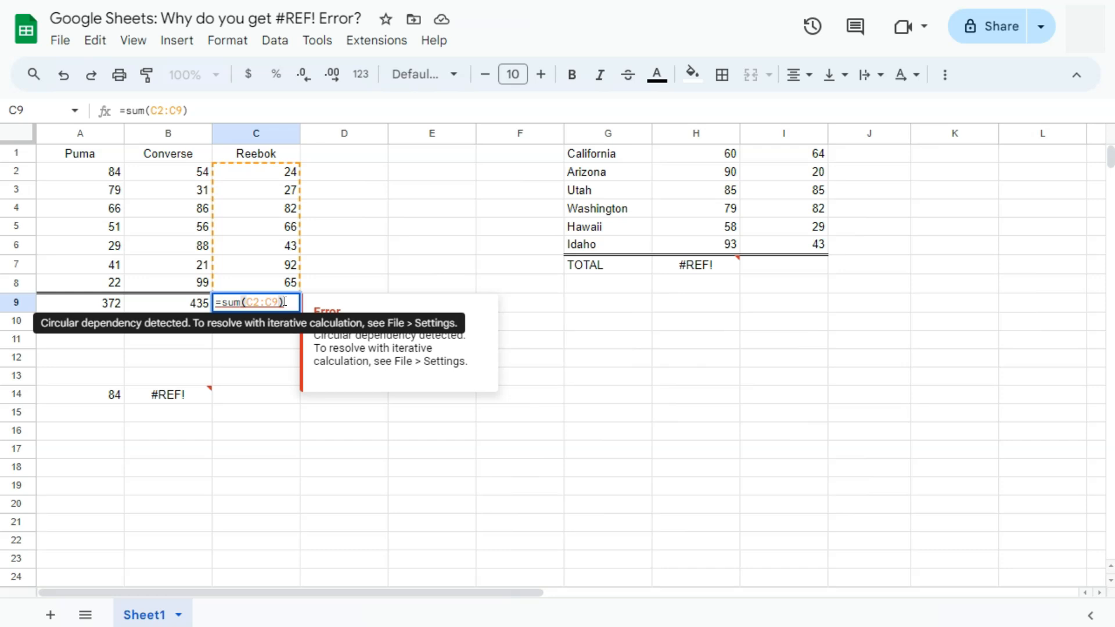